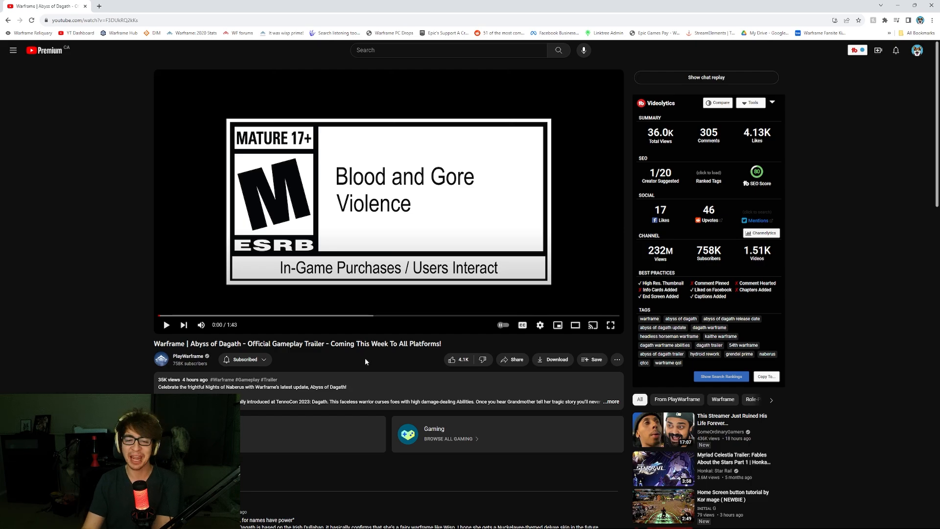
Highlight part of the Abyss of Dagath title and expand the full description.
drag(334, 343, 401, 343)
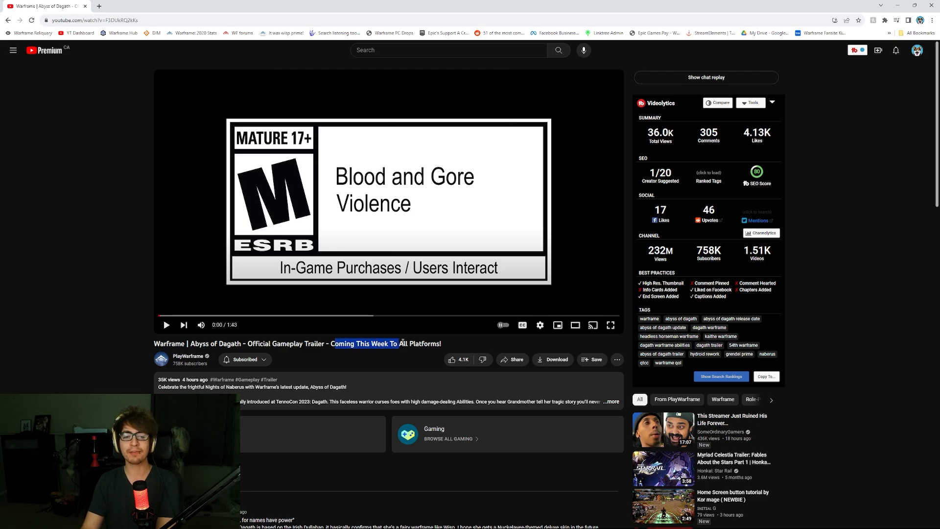
click(611, 400)
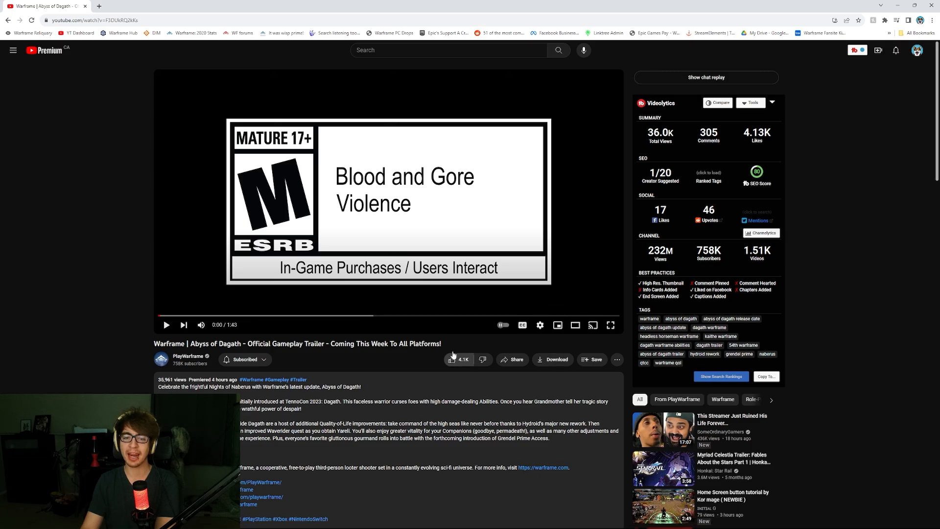
click(610, 325)
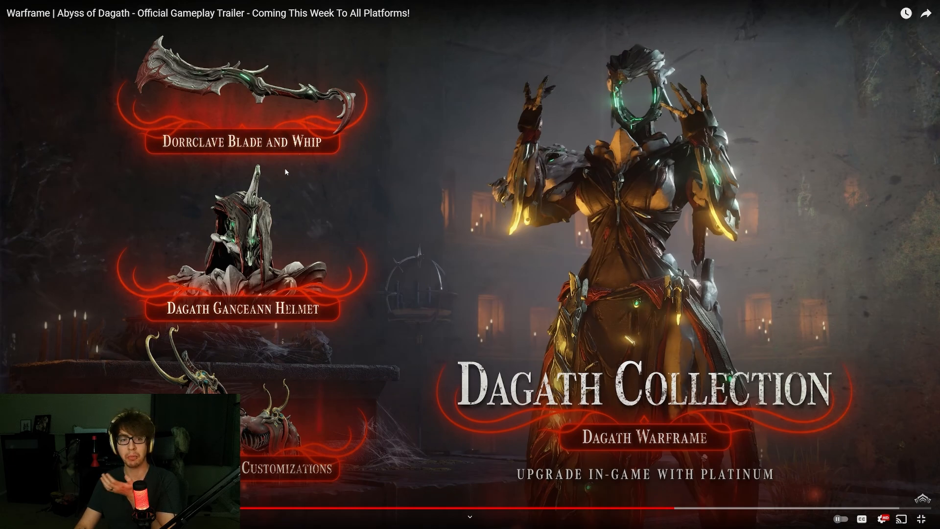
mouse_move(441, 346)
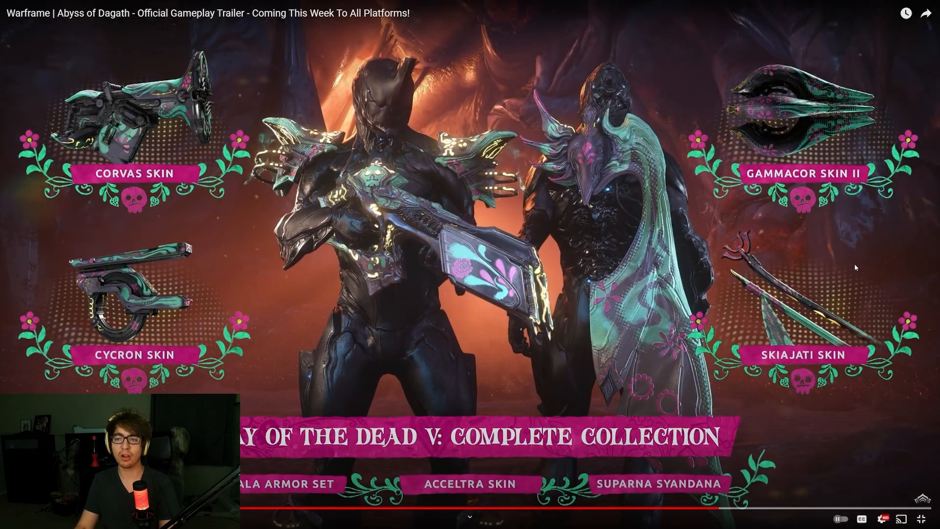
Play the trailer full screen to the October 18 release card.
click(470, 265)
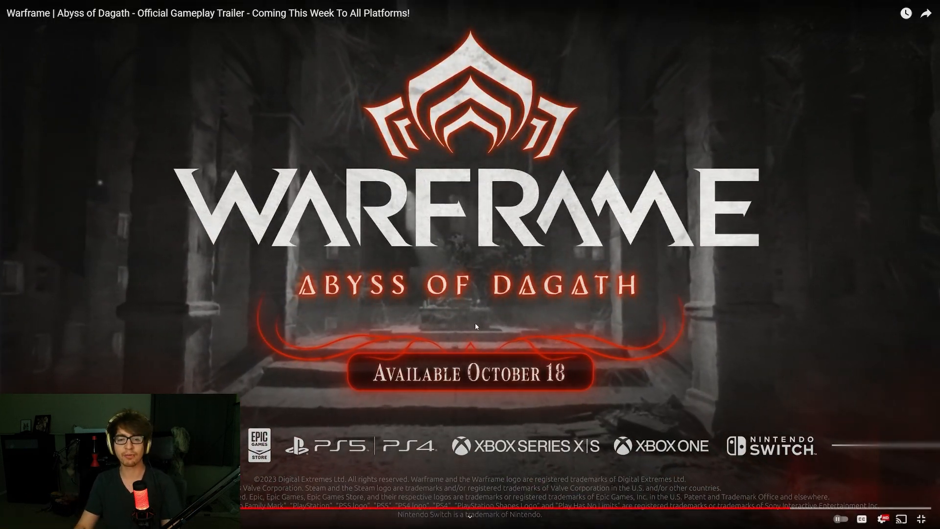
mouse_move(568, 405)
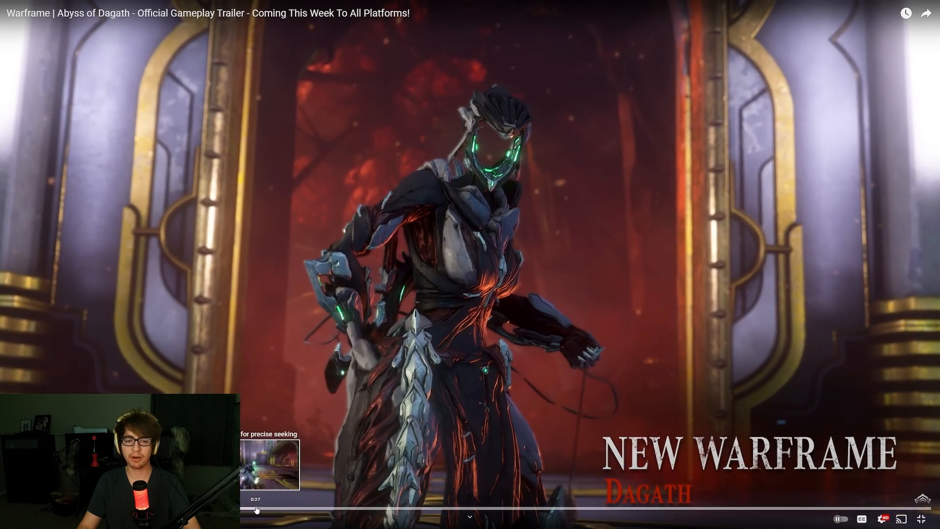
Scrub back to the Dagath reveal, then skip ahead to the Chiroptera Collection.
drag(256, 510, 329, 510)
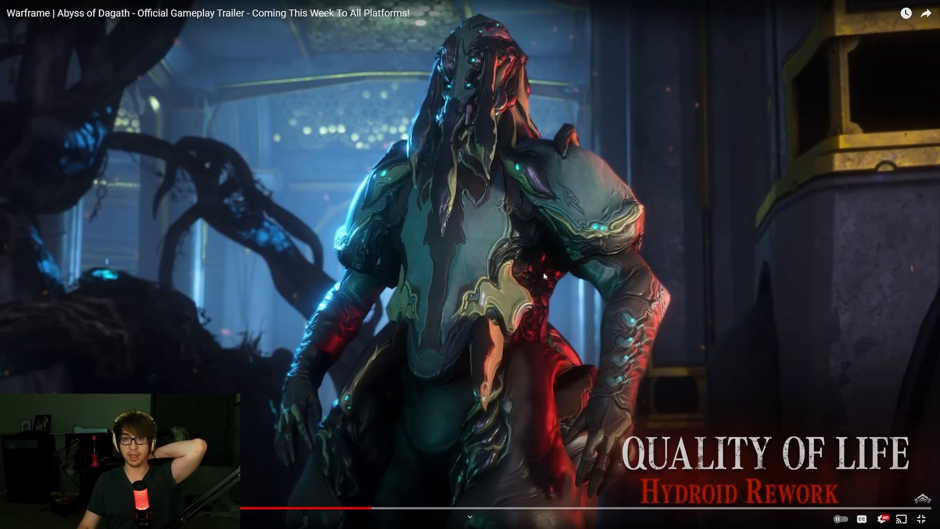
mouse_move(435, 514)
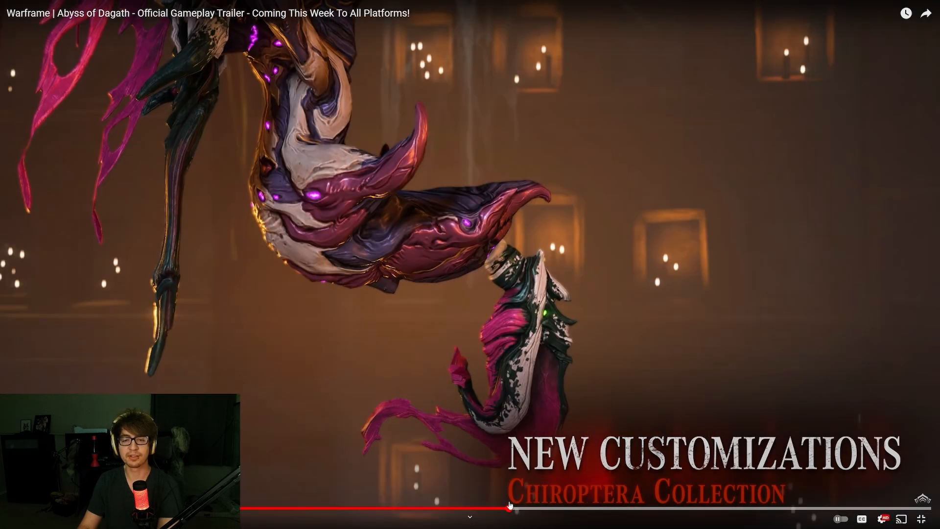
drag(510, 508, 561, 508)
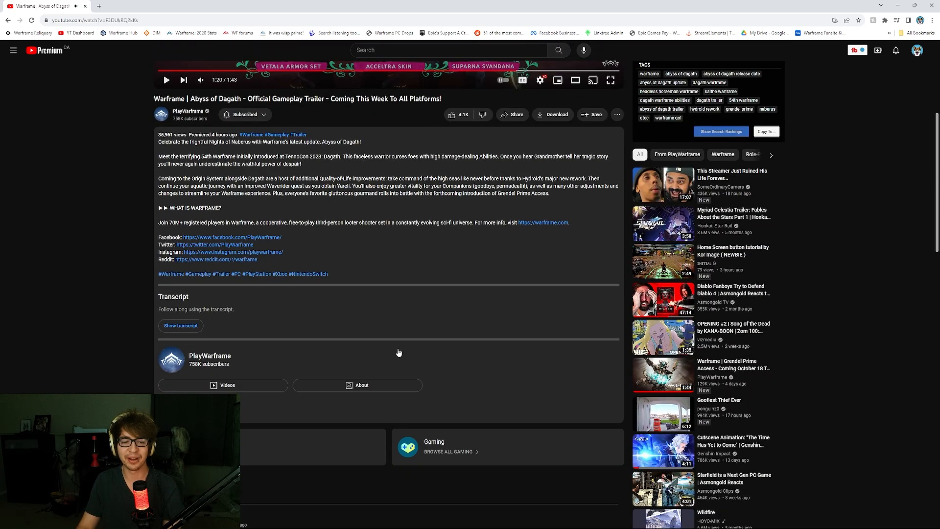
Scroll to the 305 comments and highlight words in the pet rework comment while reading.
scroll(down, 3)
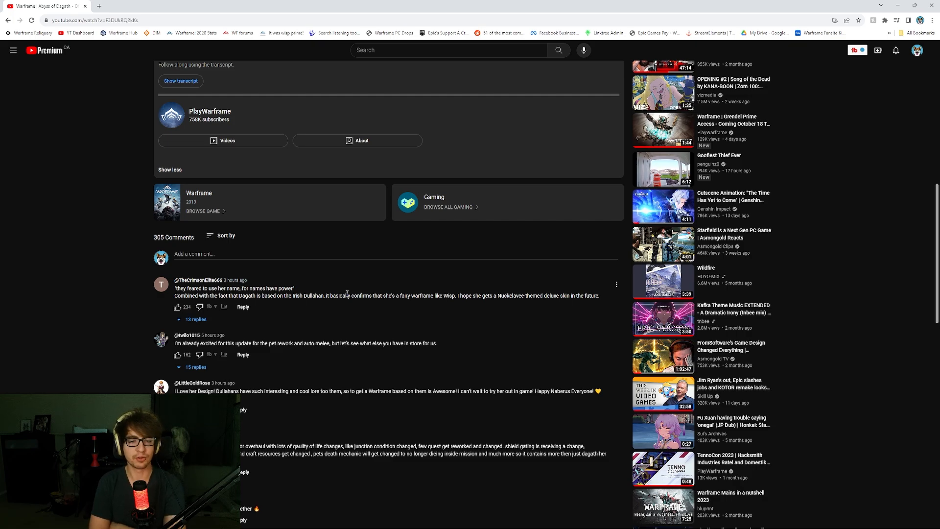
double_click(251, 342)
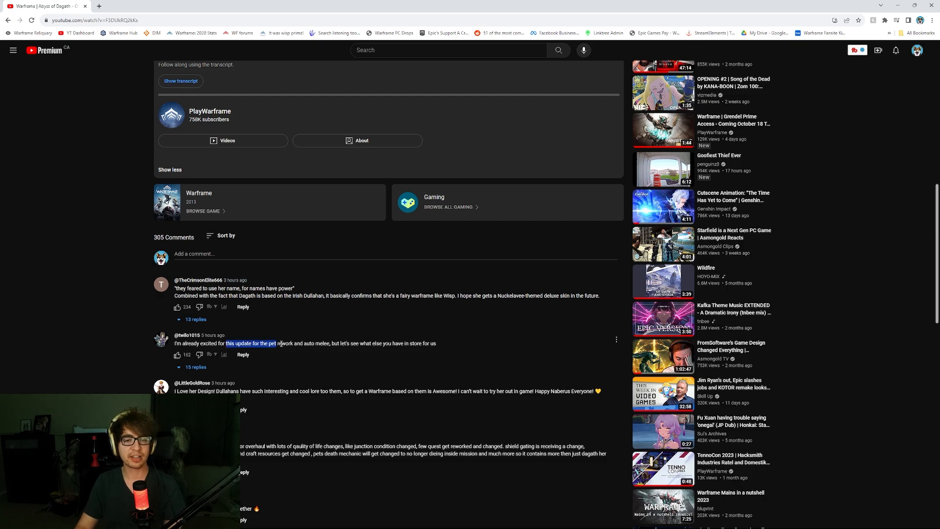
click(403, 418)
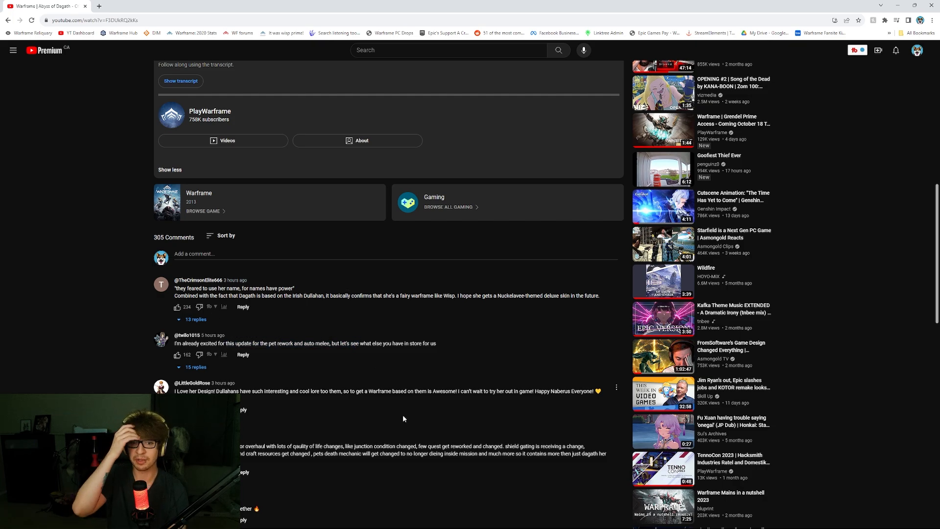
mouse_move(374, 403)
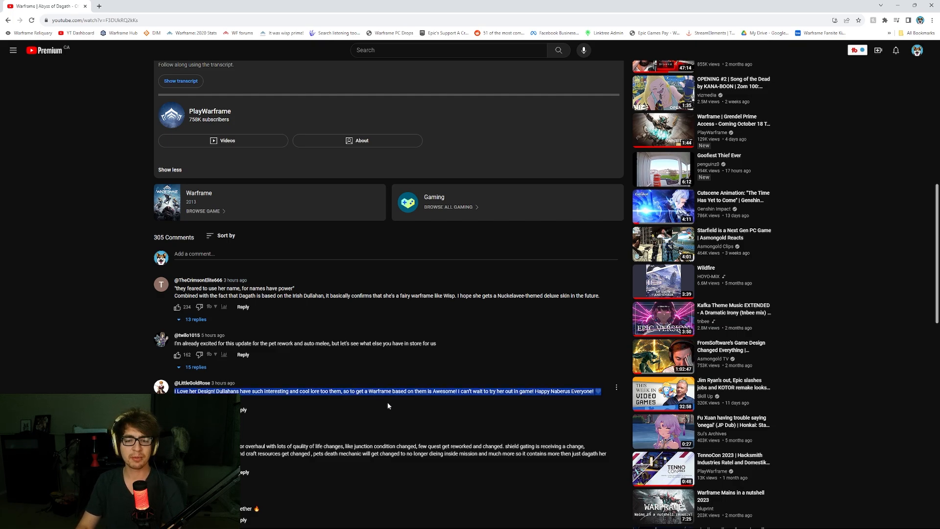
scroll(down, 3)
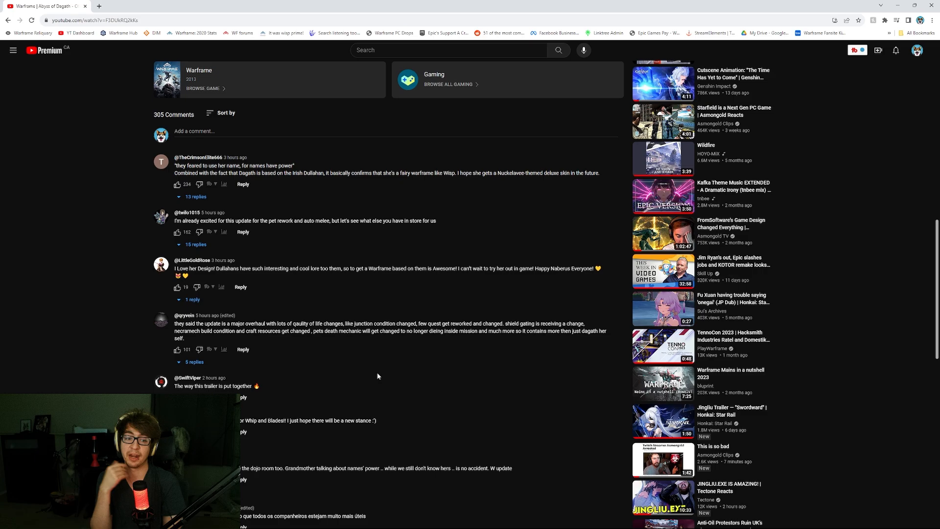
Scroll further down for more viewer comments about the update.
scroll(down, 3)
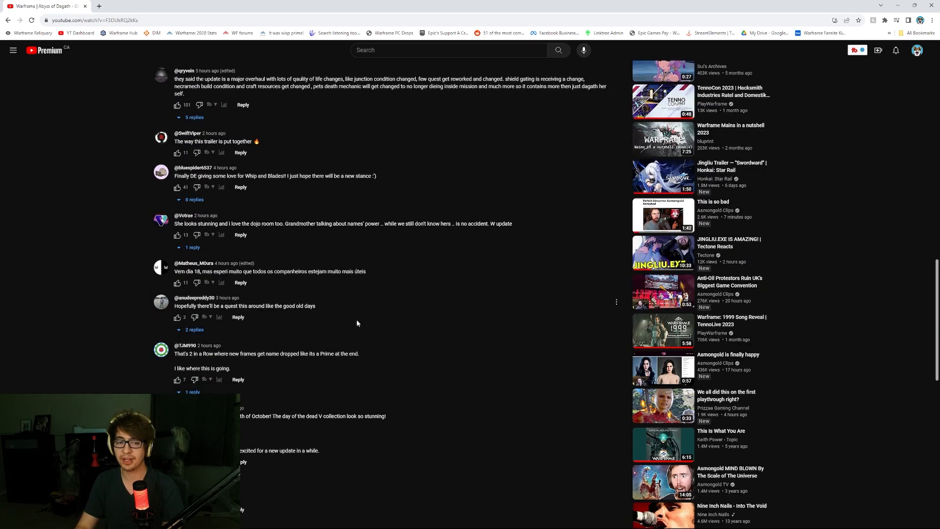
scroll(down, 3)
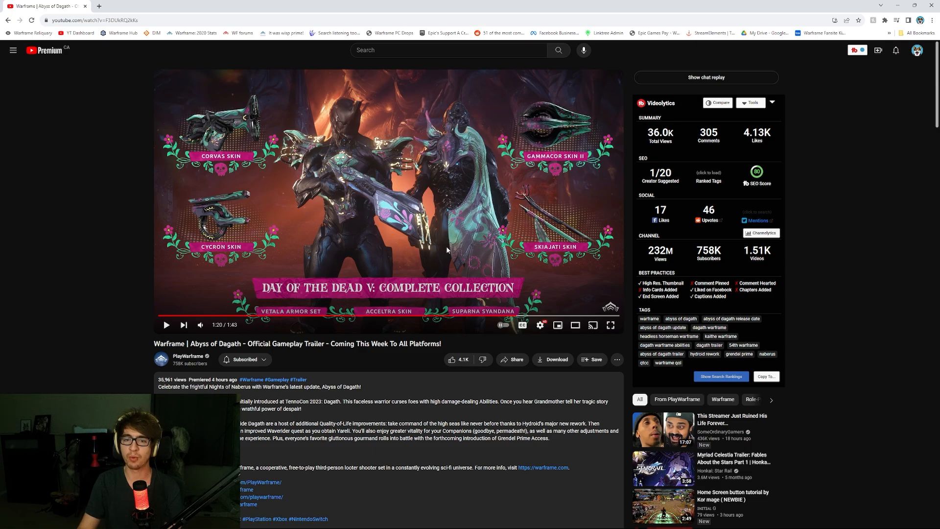
mouse_move(443, 275)
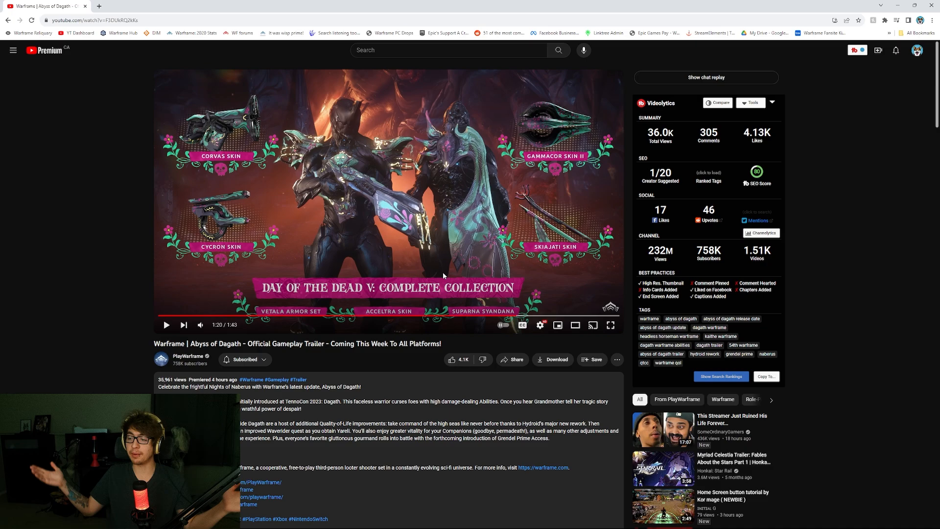
mouse_move(302, 273)
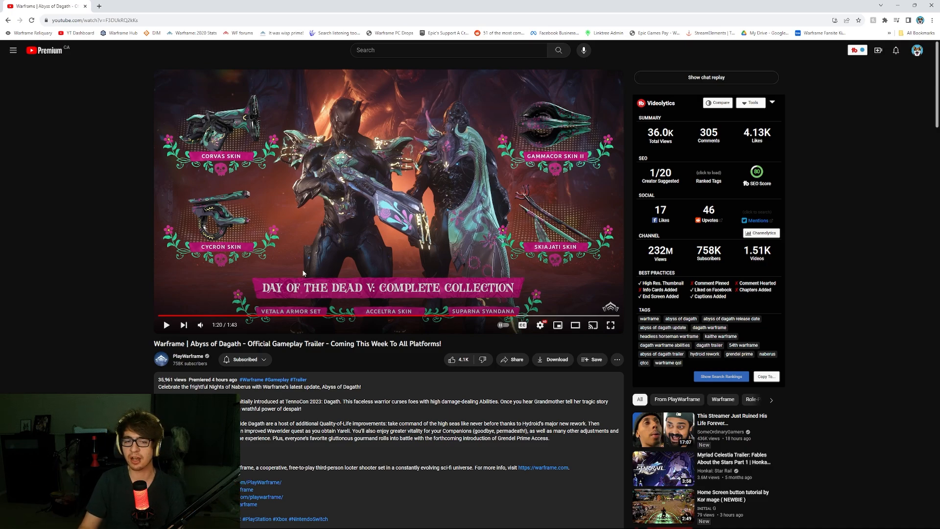
mouse_move(345, 339)
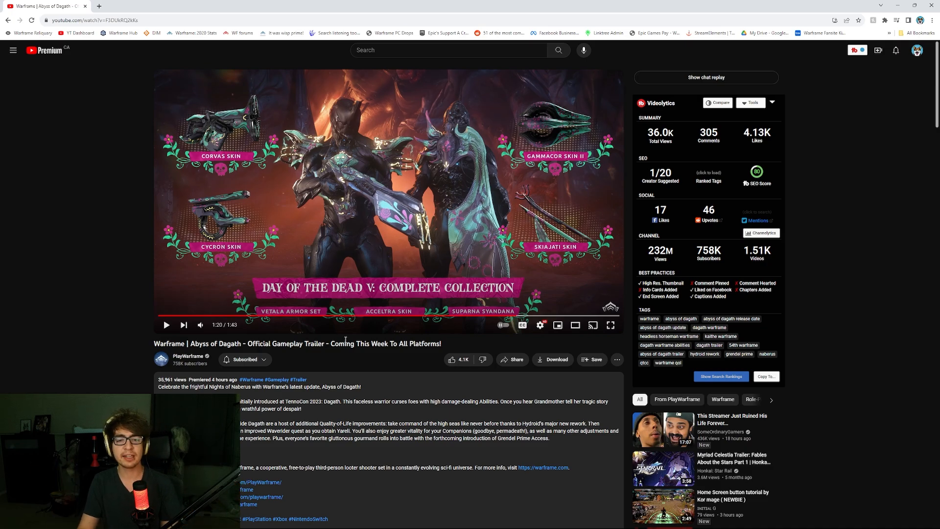
mouse_move(355, 361)
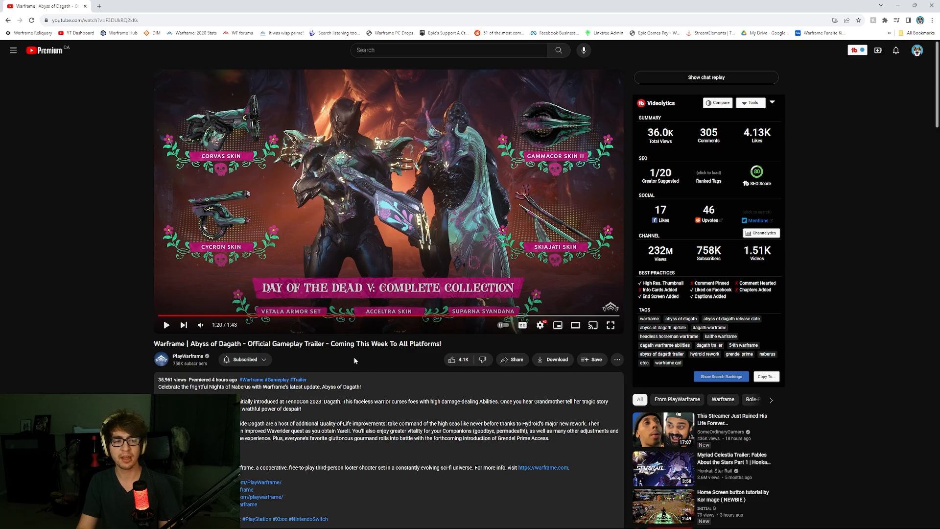